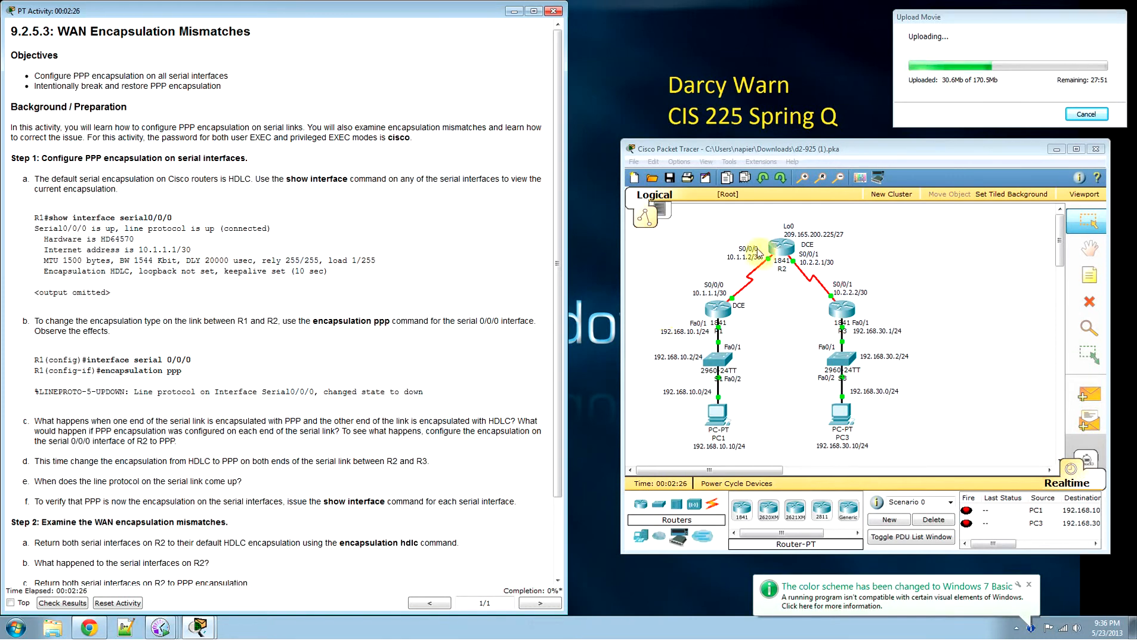
pyautogui.moveTo(362, 90)
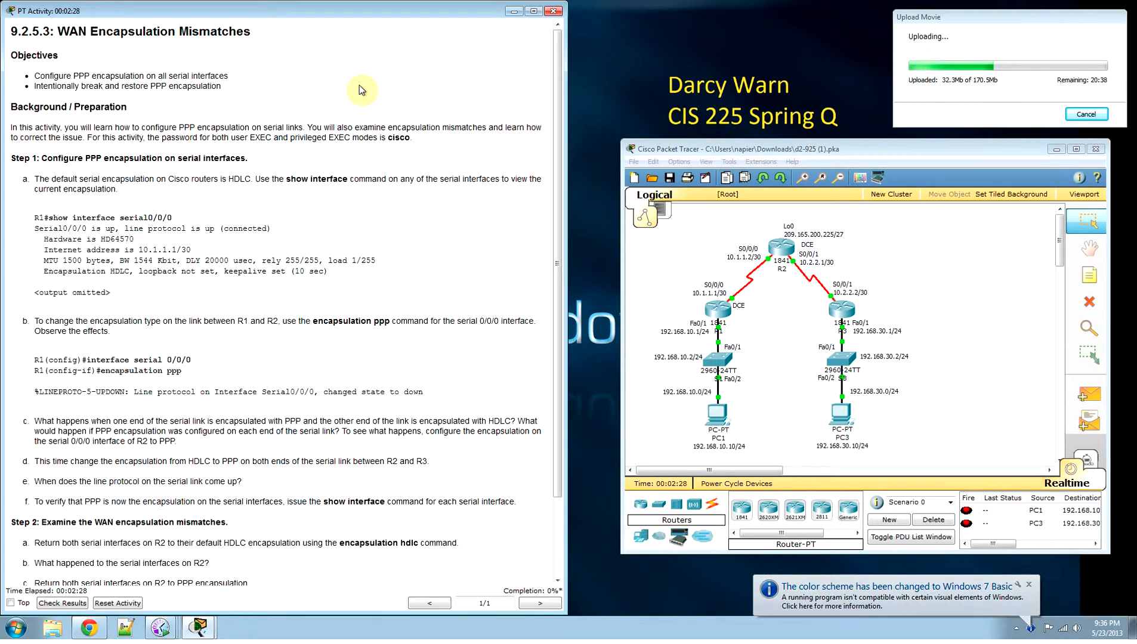
pyautogui.moveTo(196, 69)
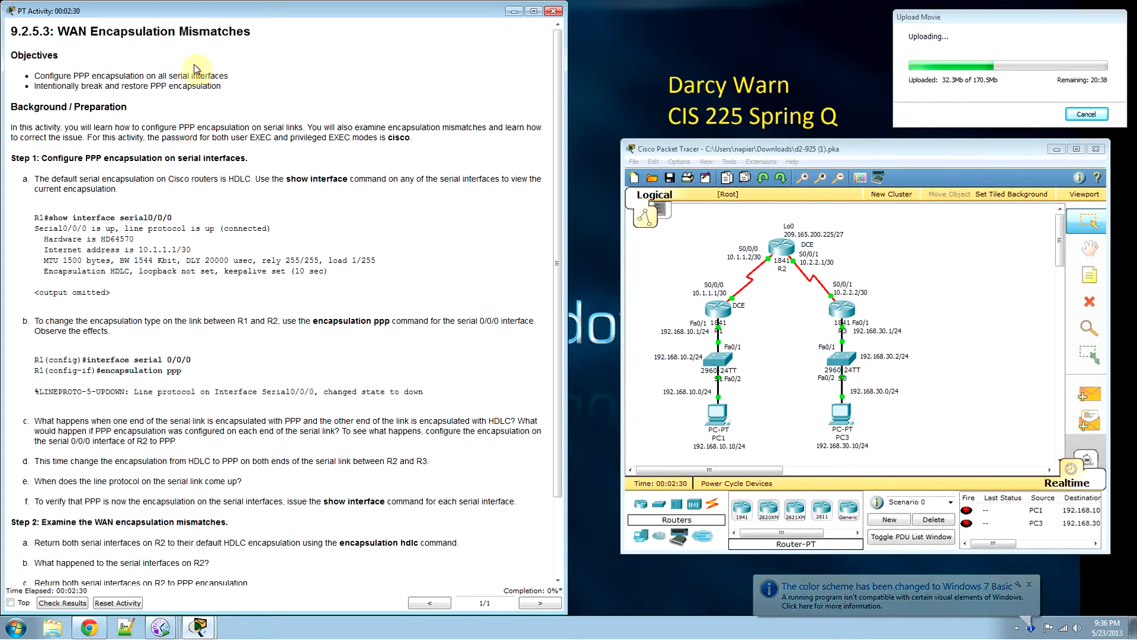
pyautogui.moveTo(398, 190)
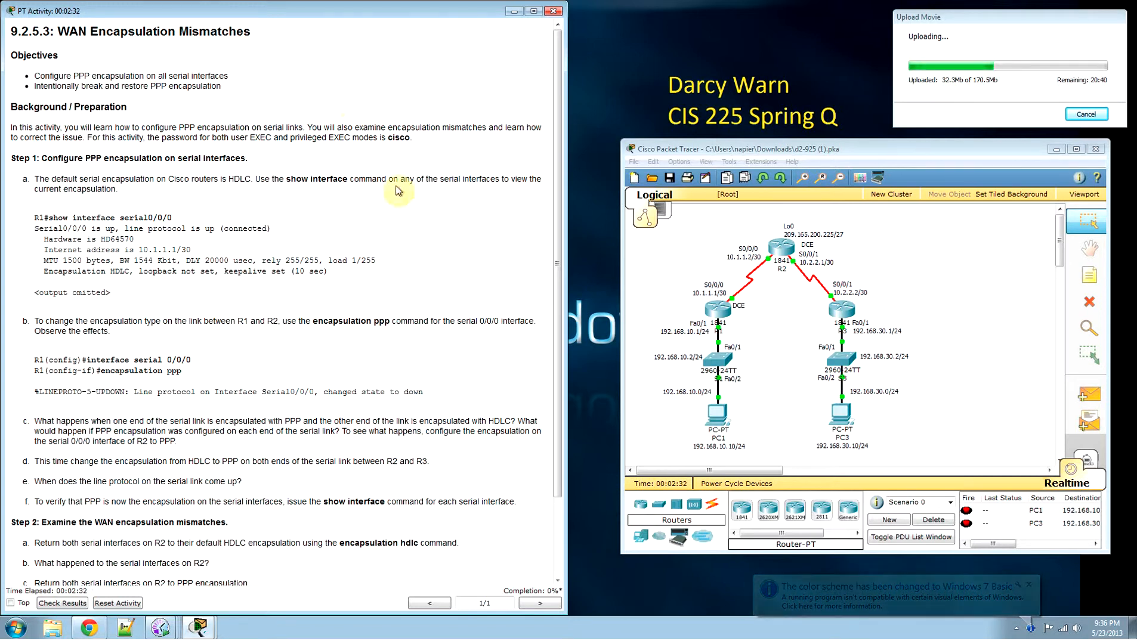
pyautogui.moveTo(411, 224)
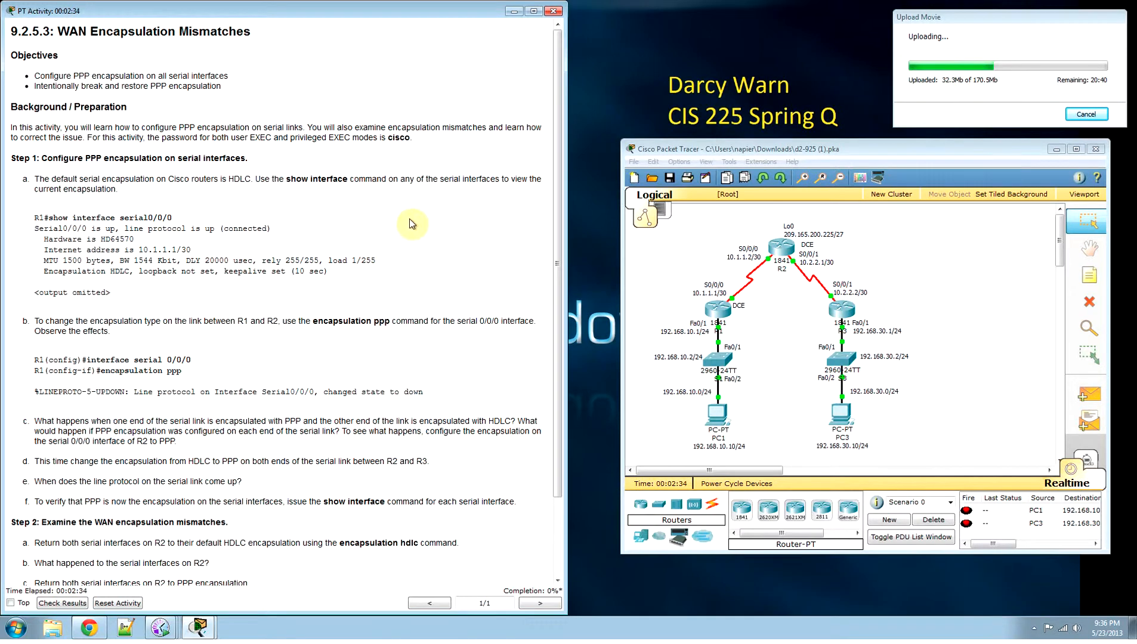
pyautogui.moveTo(297, 179)
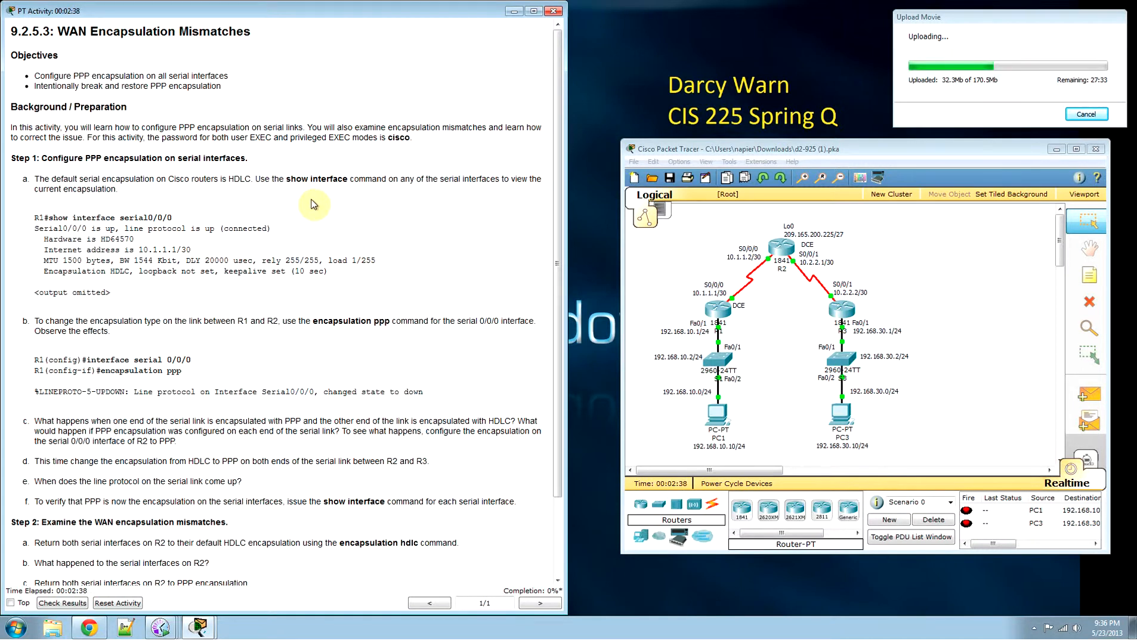
pyautogui.moveTo(265, 308)
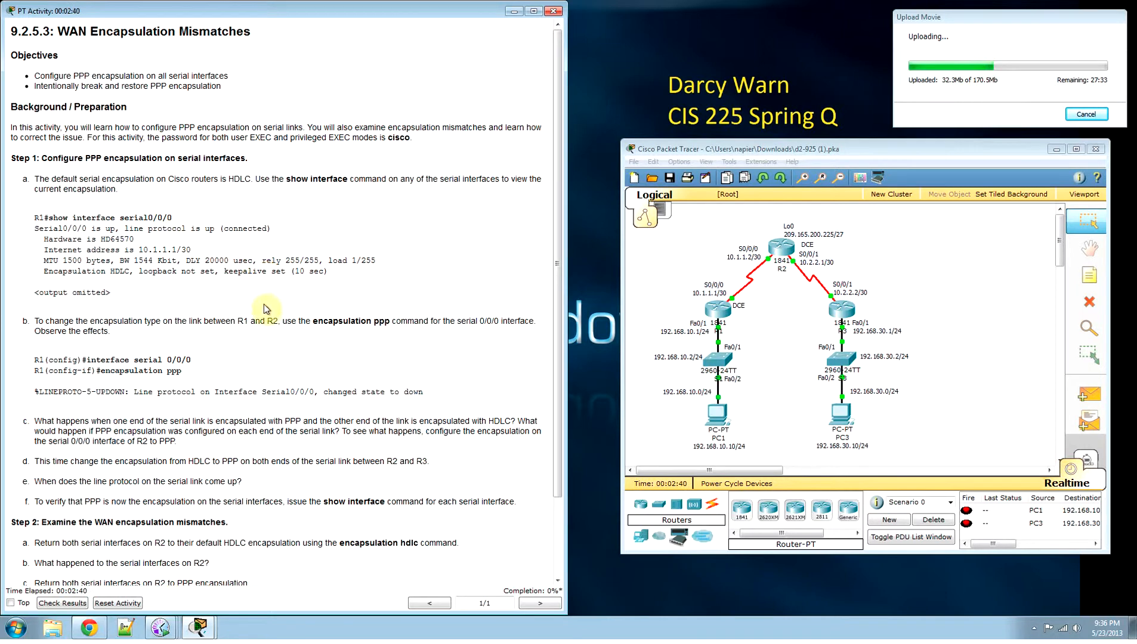
pyautogui.moveTo(479, 308)
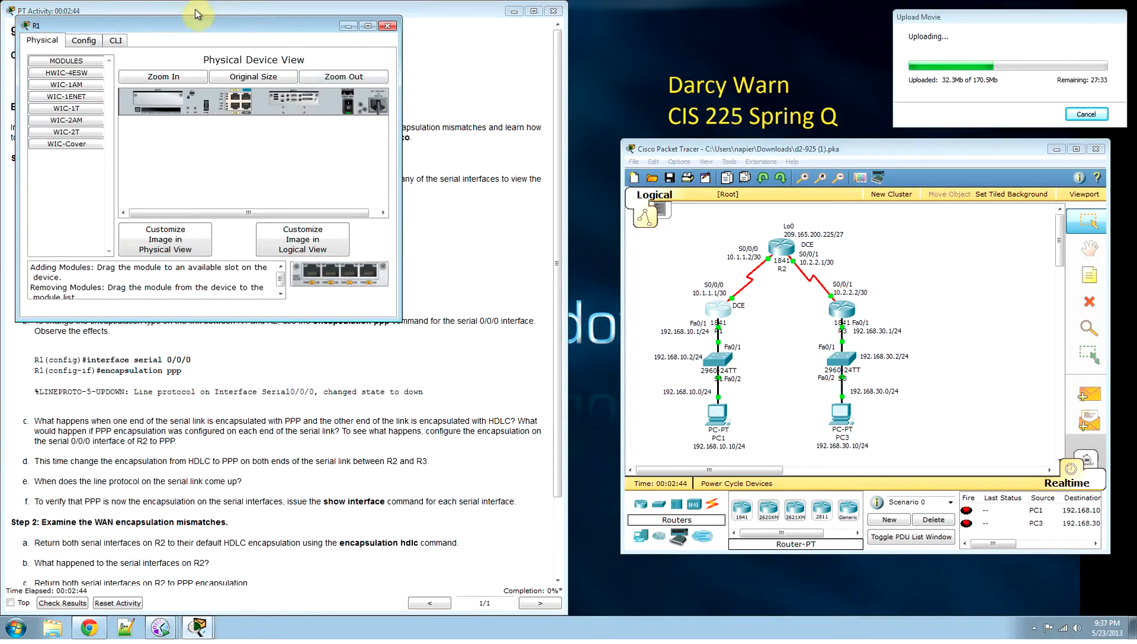
# - Run show interfaces serial 0/0/0 in R1's privileged CLI, revealing HDLC encapsulation
pyautogui.moveTo(196, 14); pyautogui.dragTo(704, 216)
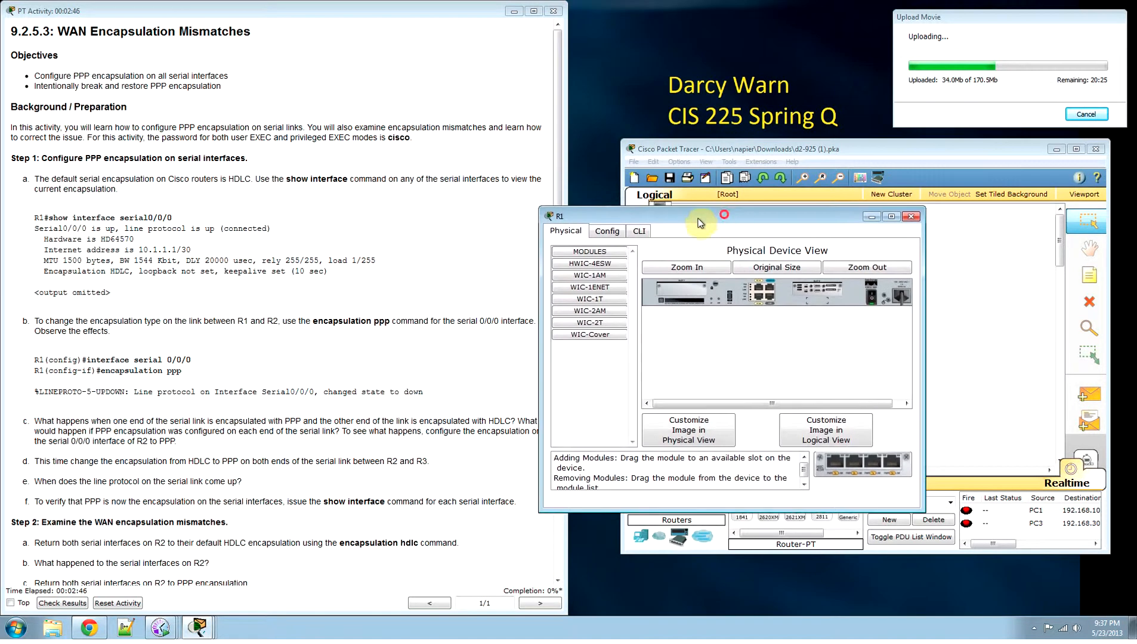
pyautogui.click(637, 231)
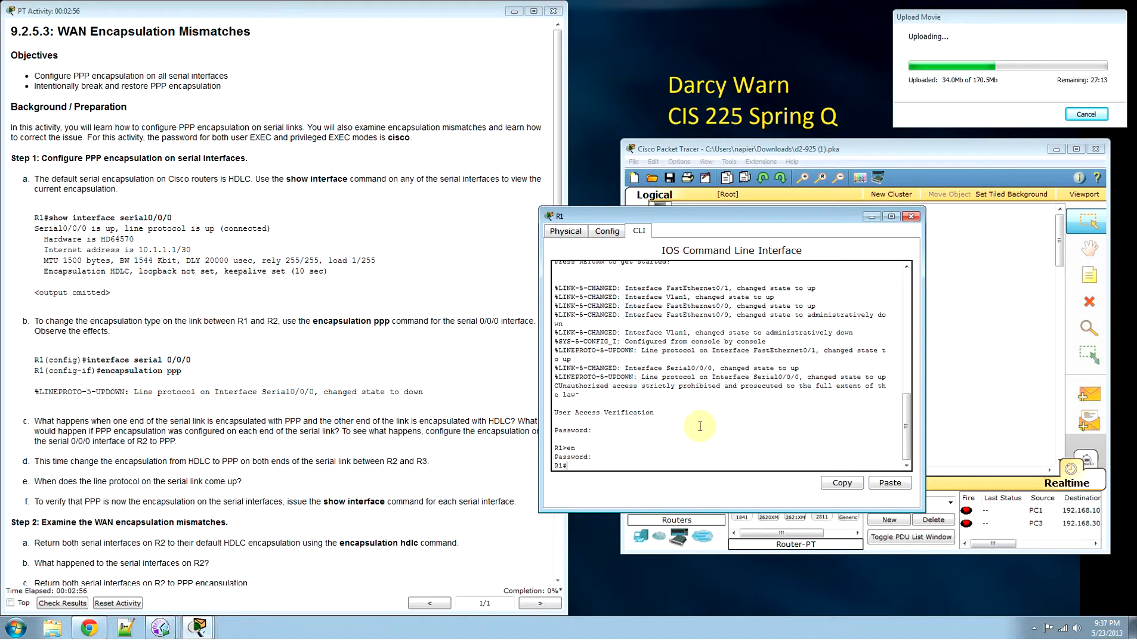
pyautogui.write('show interfaces se')
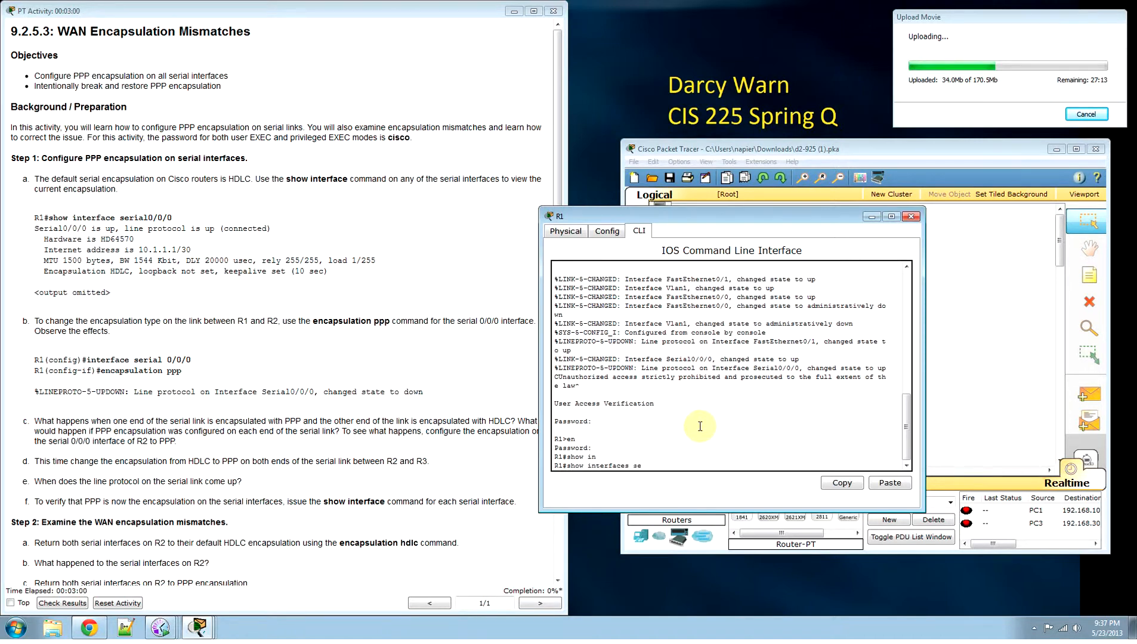
pyautogui.write('show interfaces serial 00')
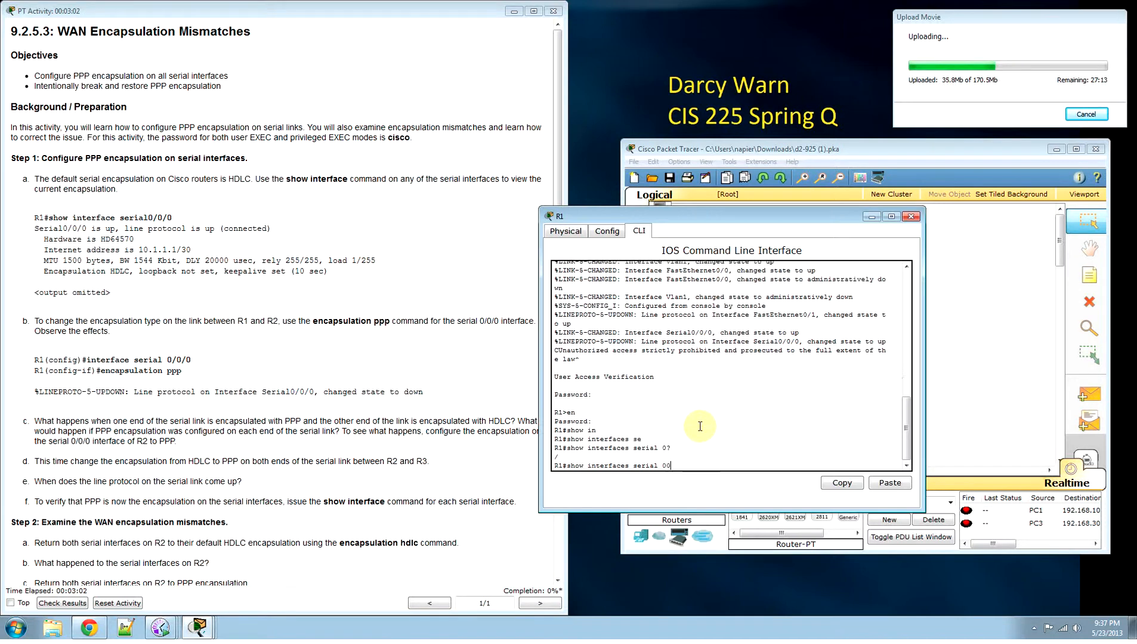
pyautogui.write('/')
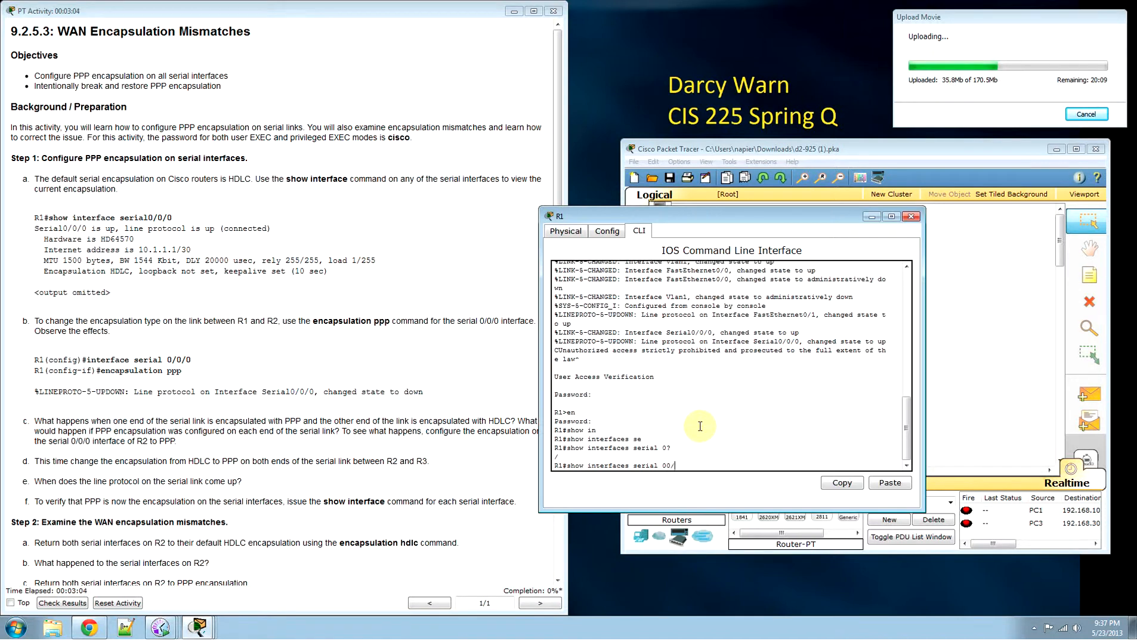
pyautogui.write('0/0/')
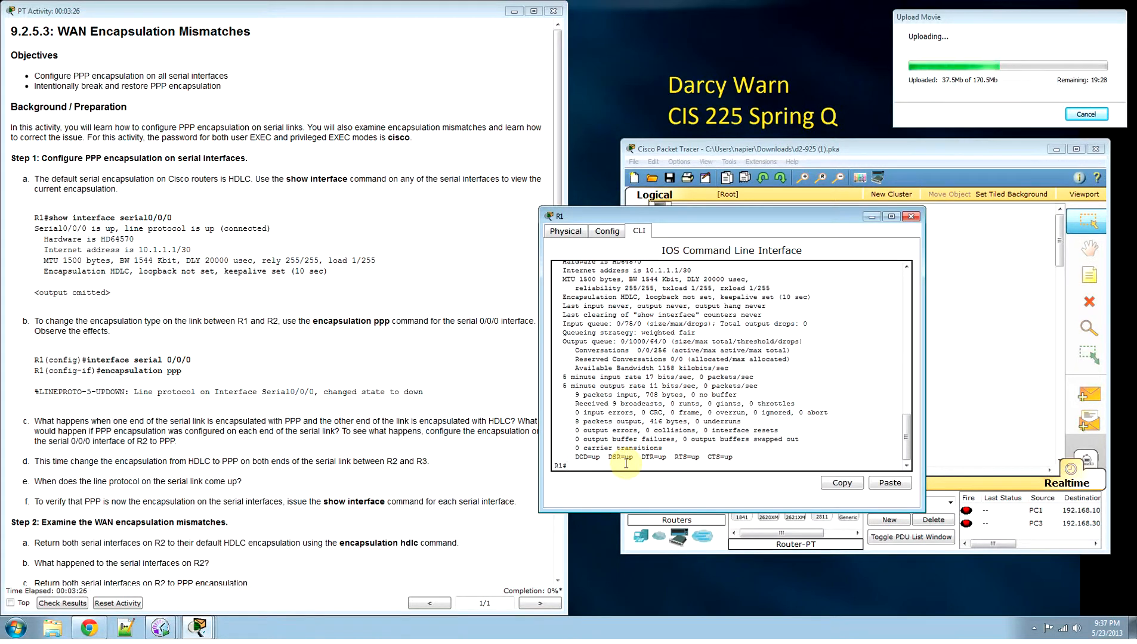
# - Apply encapsulation ppp to R1's serial 0/0/0 from interface configuration mode
pyautogui.write('conf t')
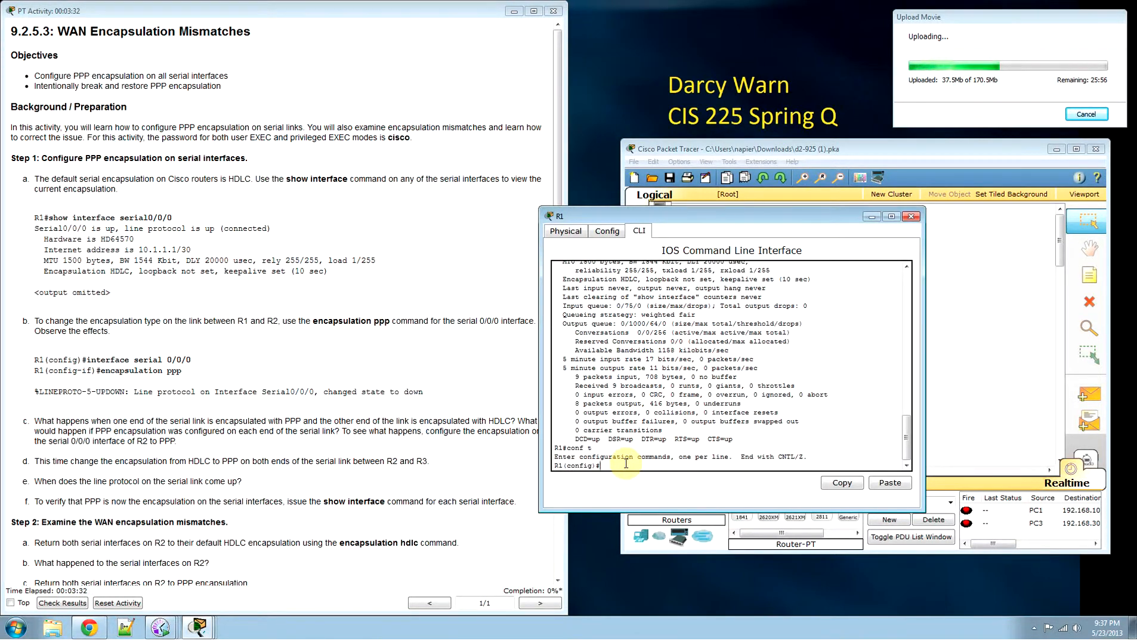
pyautogui.write('interface serial 0/0/0')
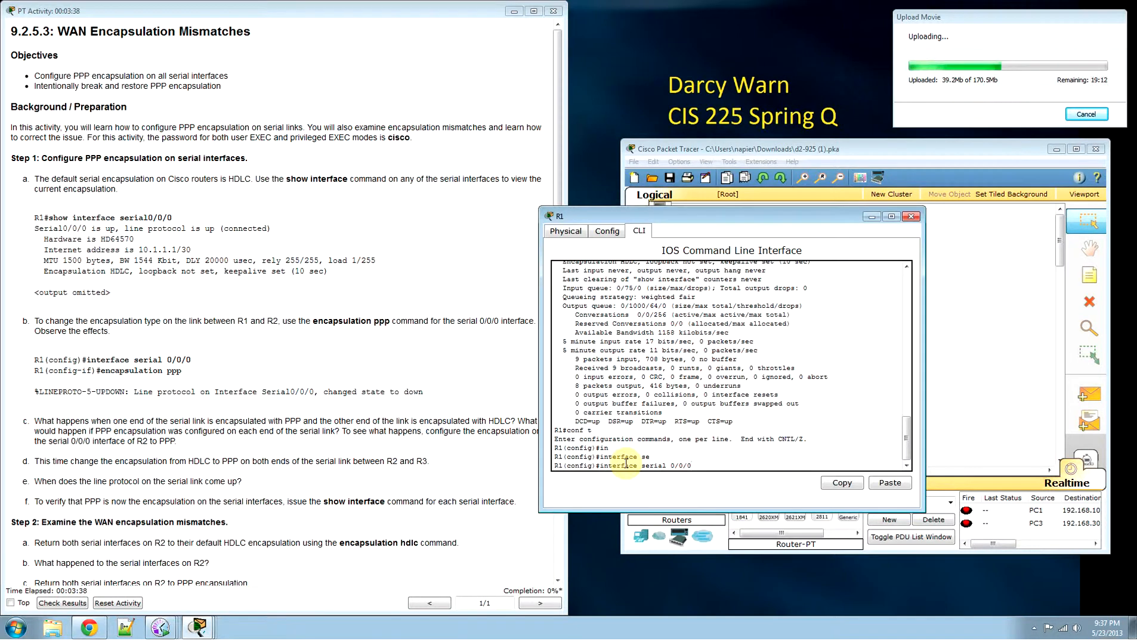
pyautogui.press('Return')
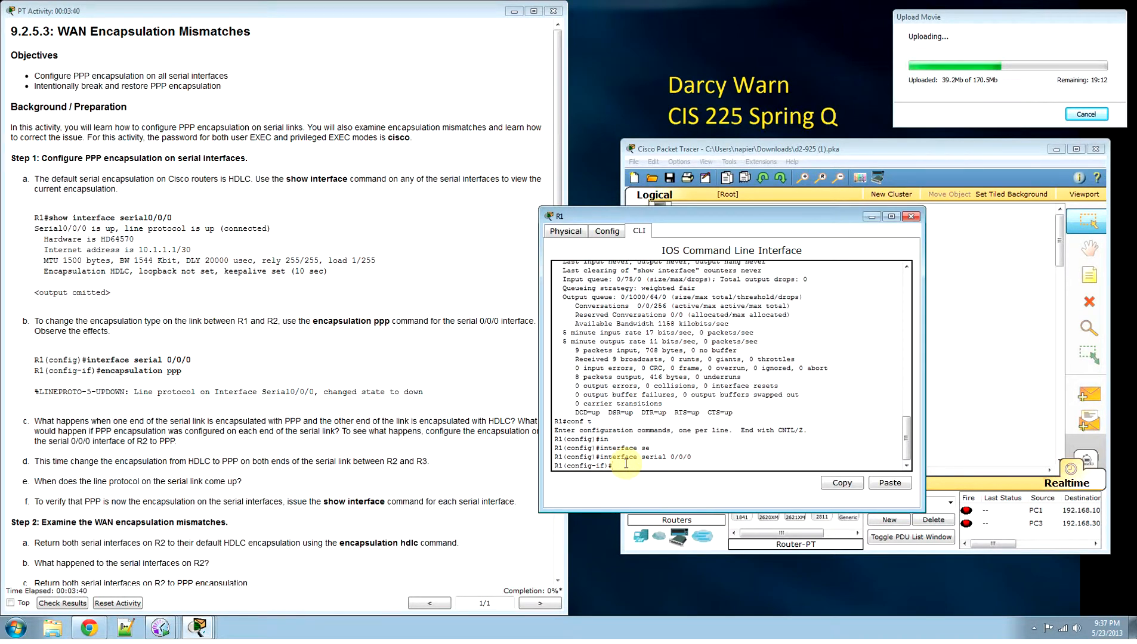
pyautogui.write('encapsulation')
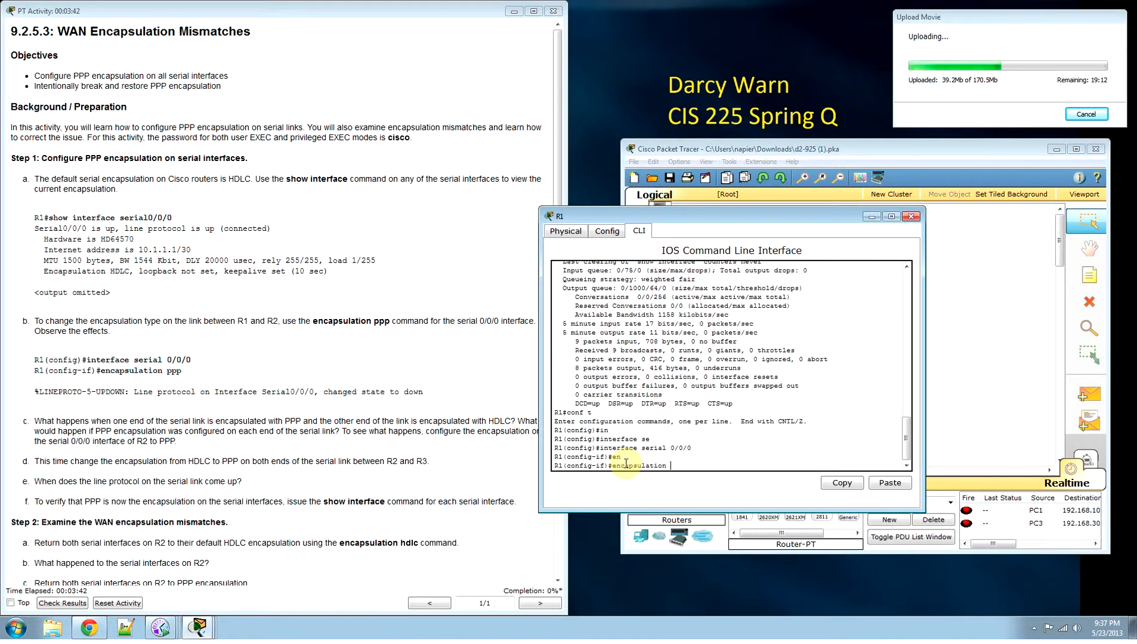
pyautogui.press('Return')
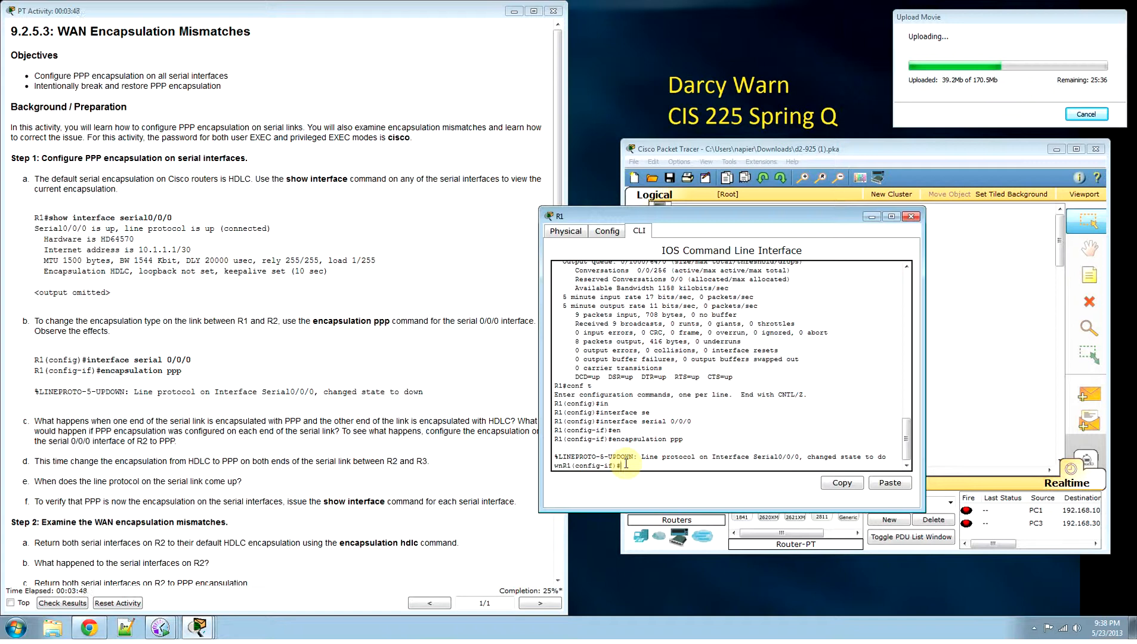
pyautogui.press('Return')
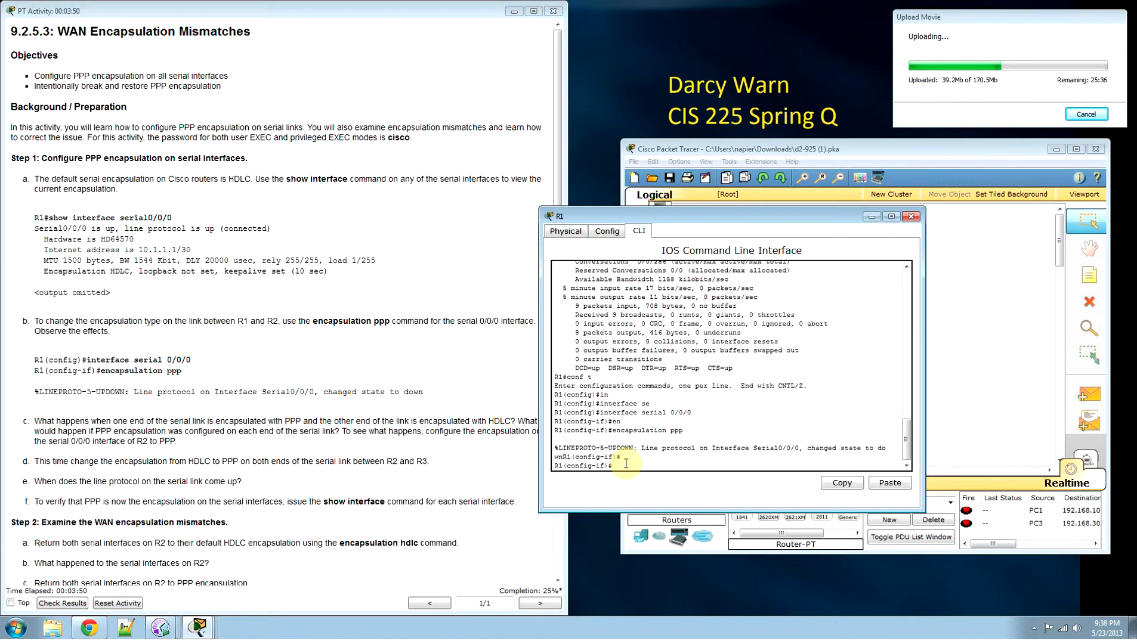
# - Verify serial 0/0/0 shows PPP with line protocol down, then close R1's window
pyautogui.write('exit')
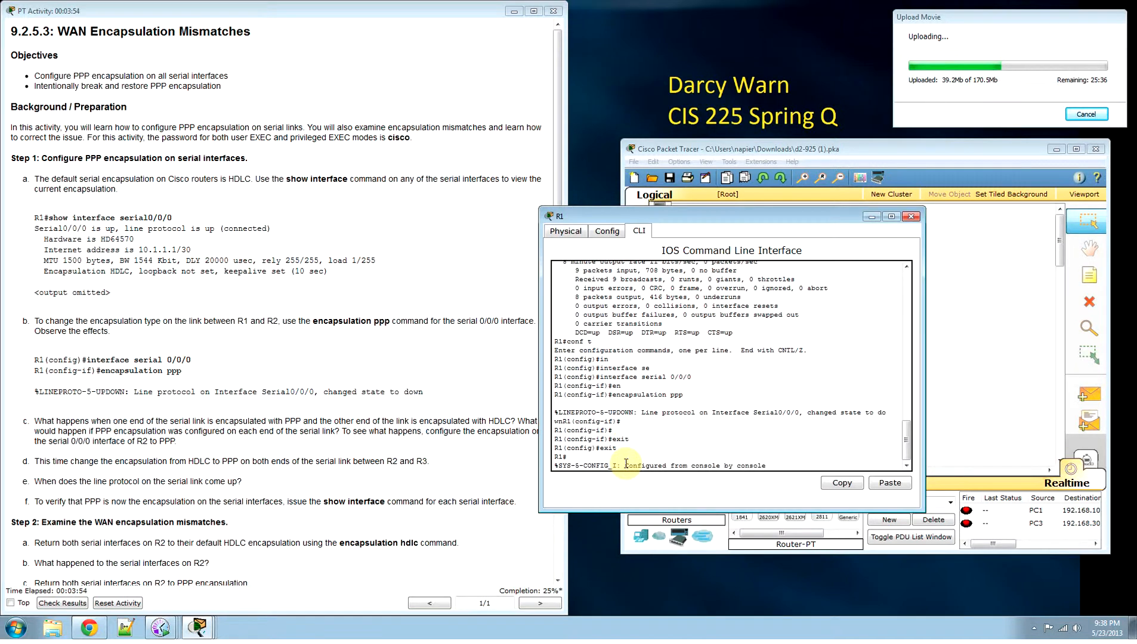
pyautogui.write('show interface serial 0/0/0')
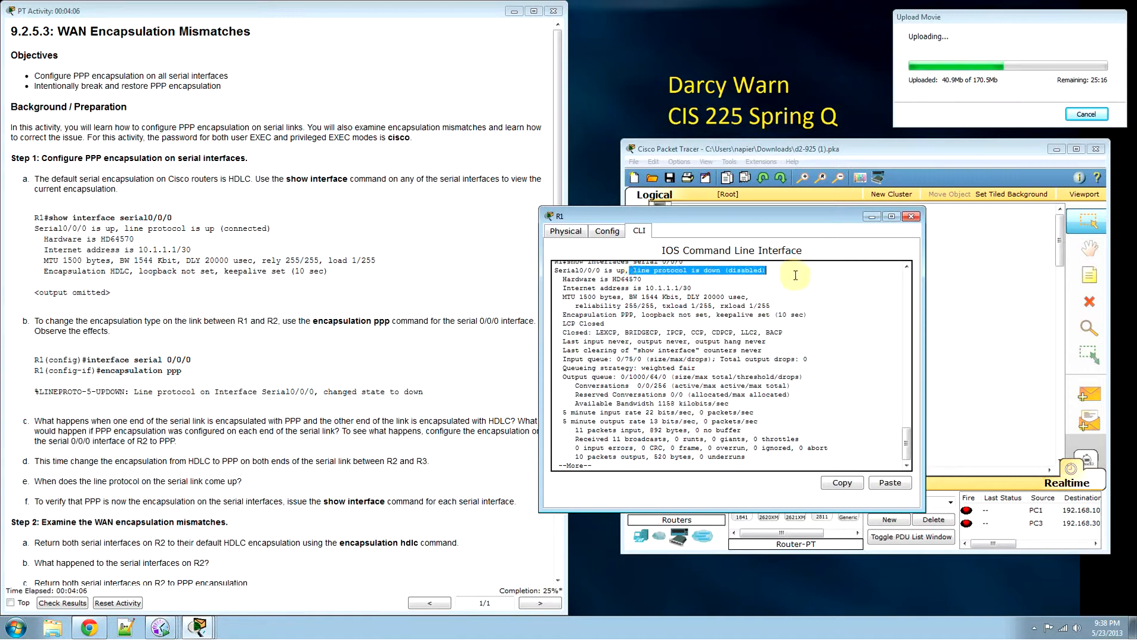
pyautogui.moveTo(860, 255)
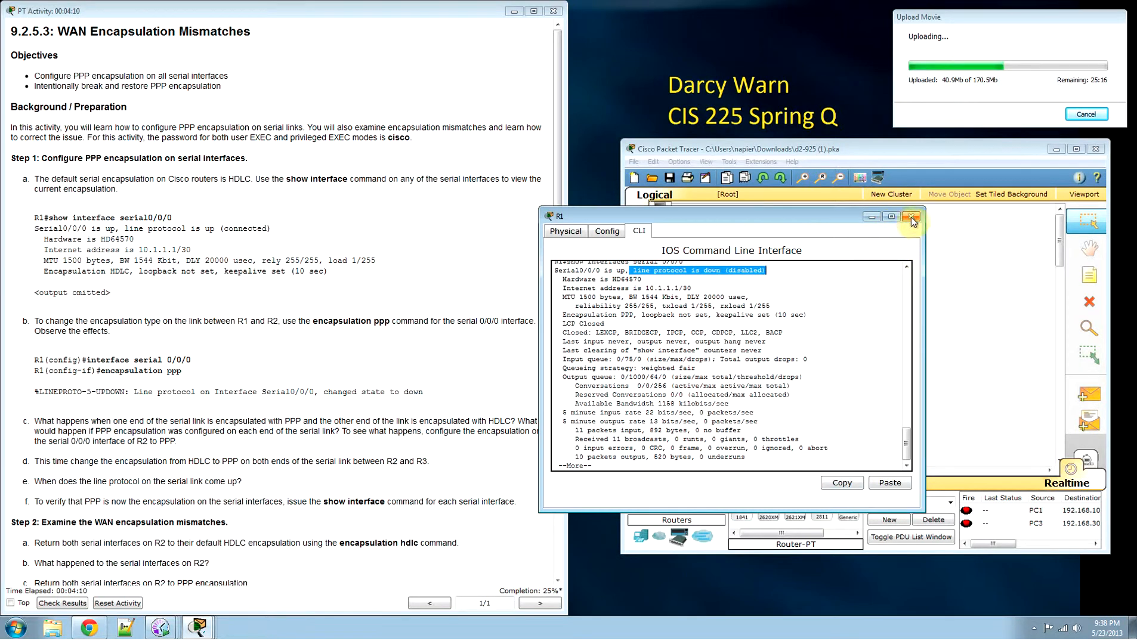
pyautogui.click(913, 216)
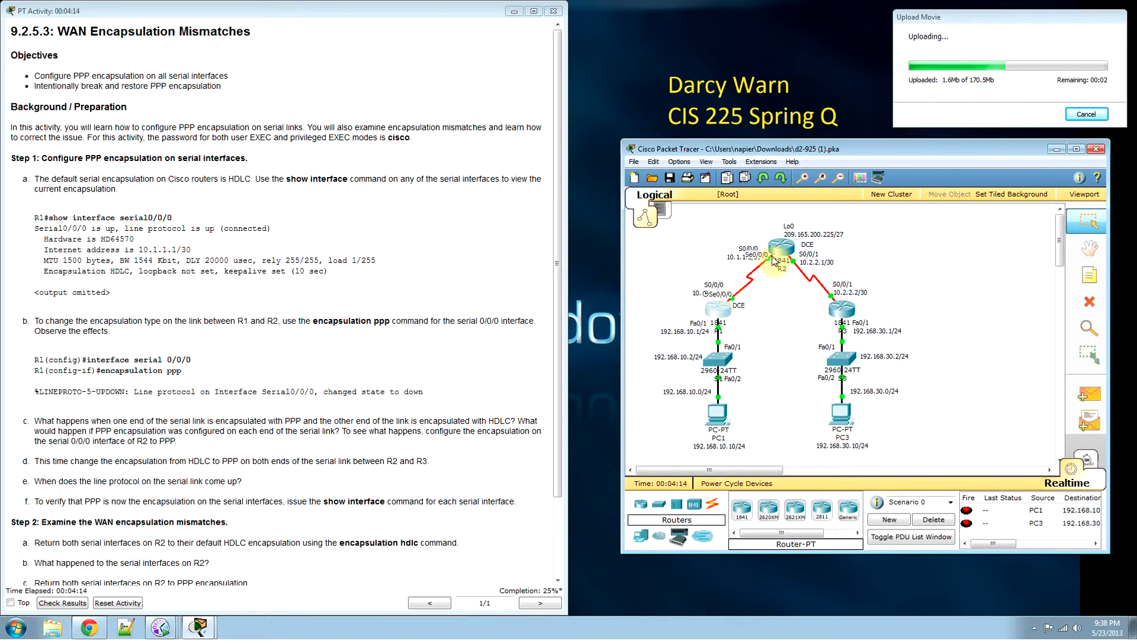
# - Run show interfaces serial 0/0/0 in R2's privileged CLI to display its status
pyautogui.doubleClick(778, 264)
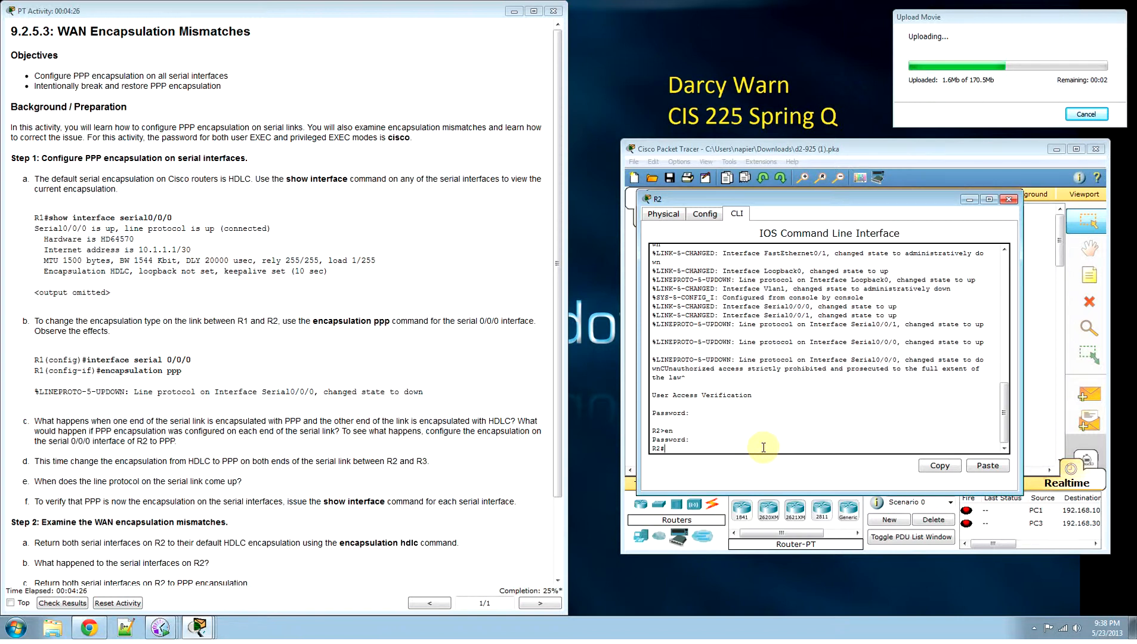
pyautogui.write('show interface')
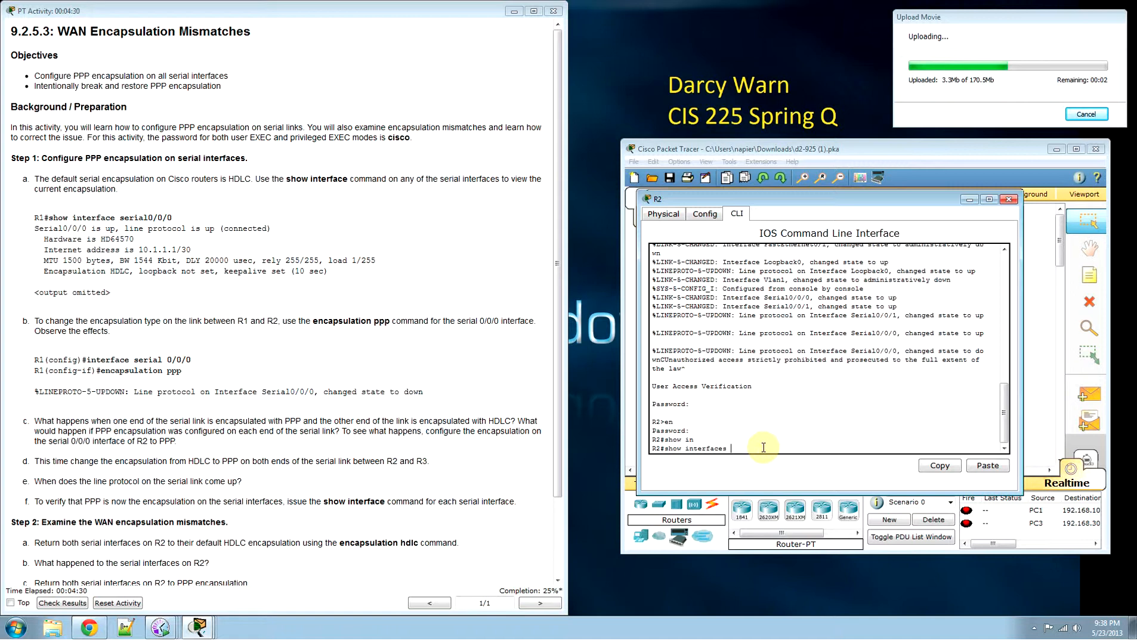
pyautogui.write('se')
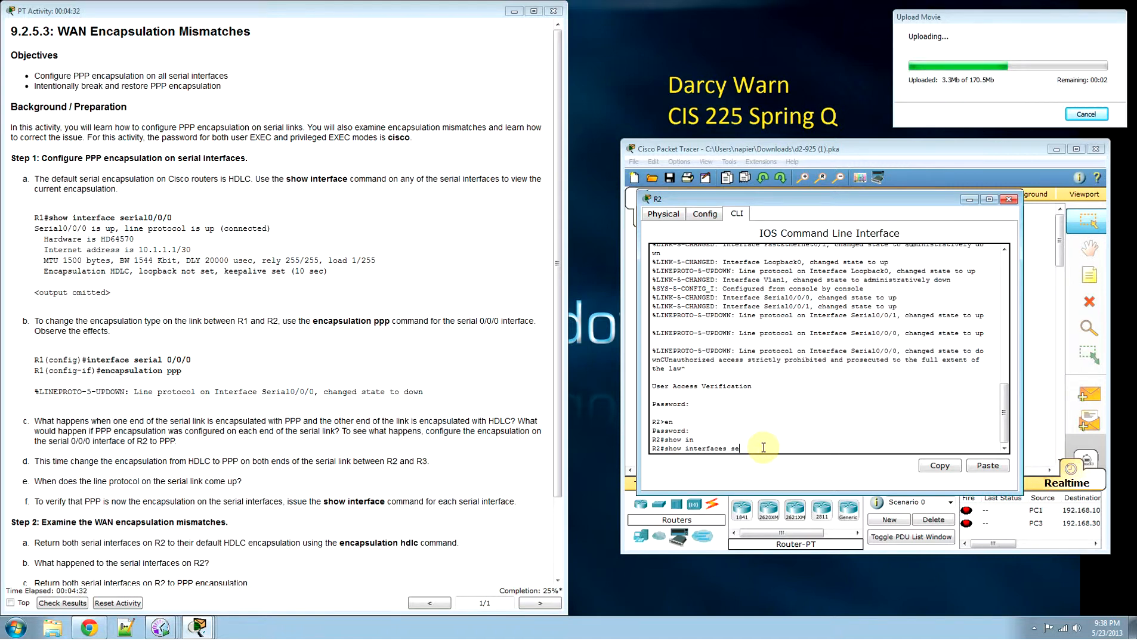
pyautogui.write('rial 0/0/')
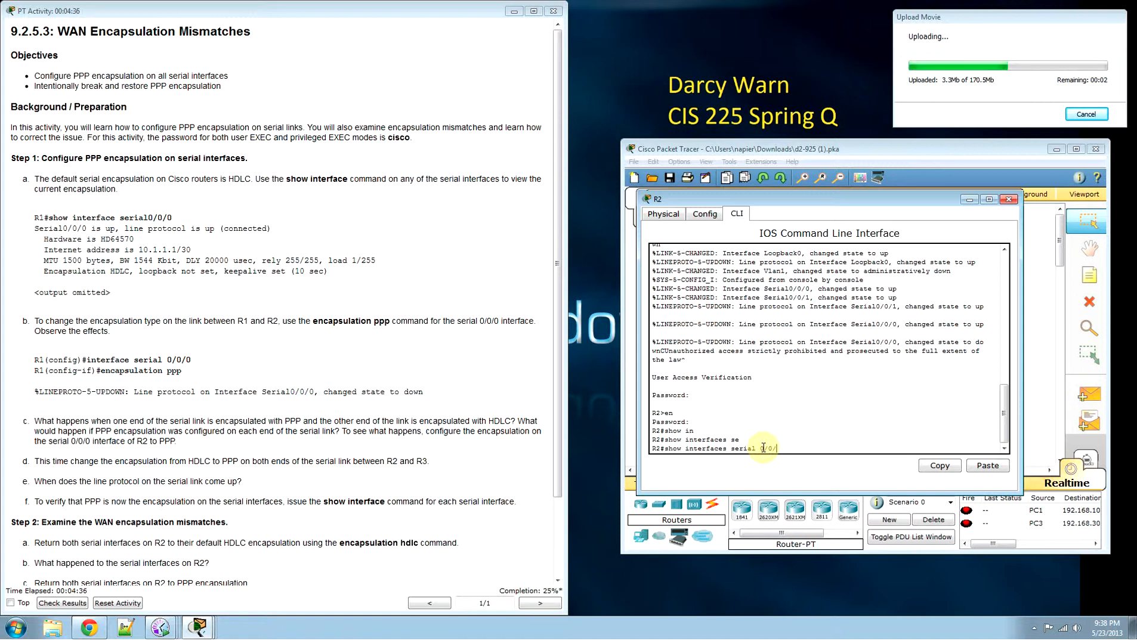
pyautogui.press('Return')
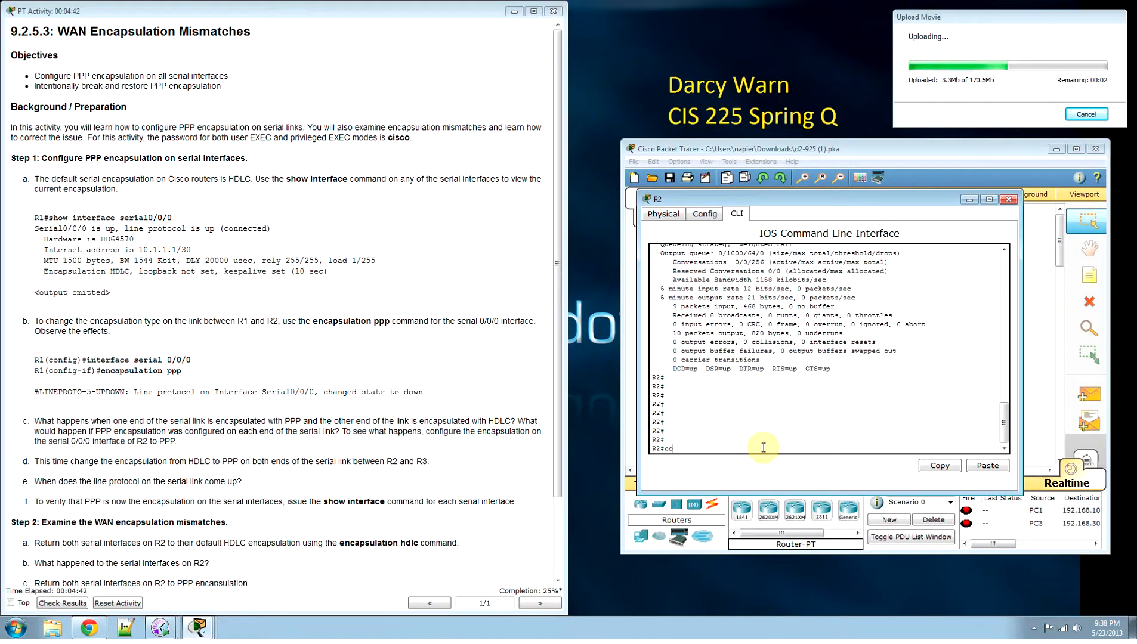
# - Apply encapsulation ppp to R2's serial 0/0/0 via conf t, bringing line protocol up
pyautogui.write('conf t')
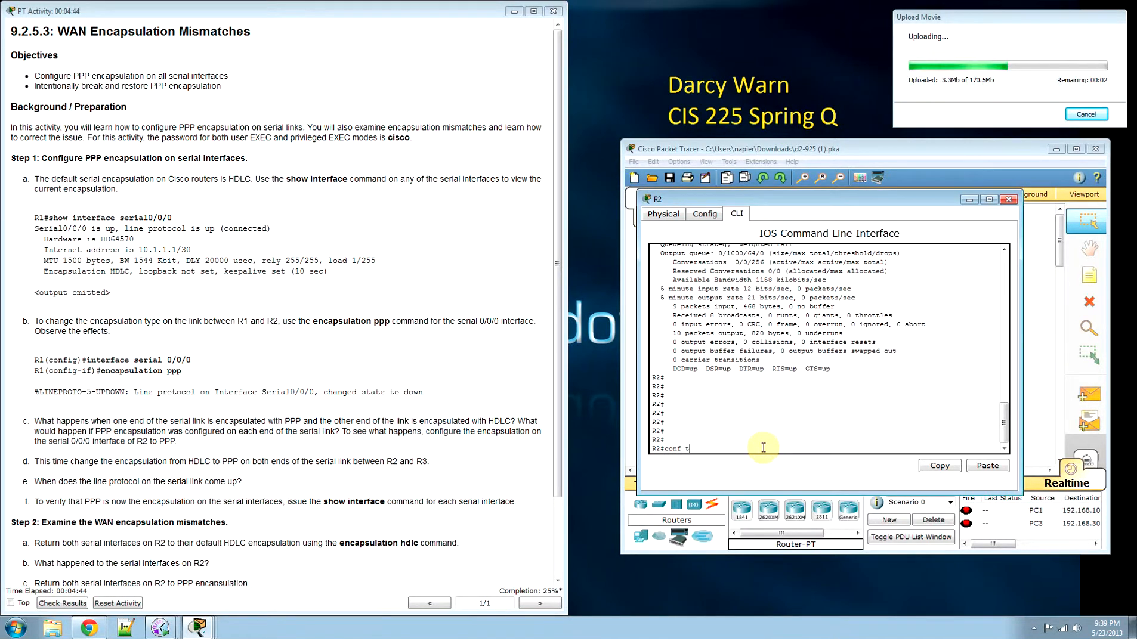
pyautogui.press('Return')
pyautogui.write('interface s')
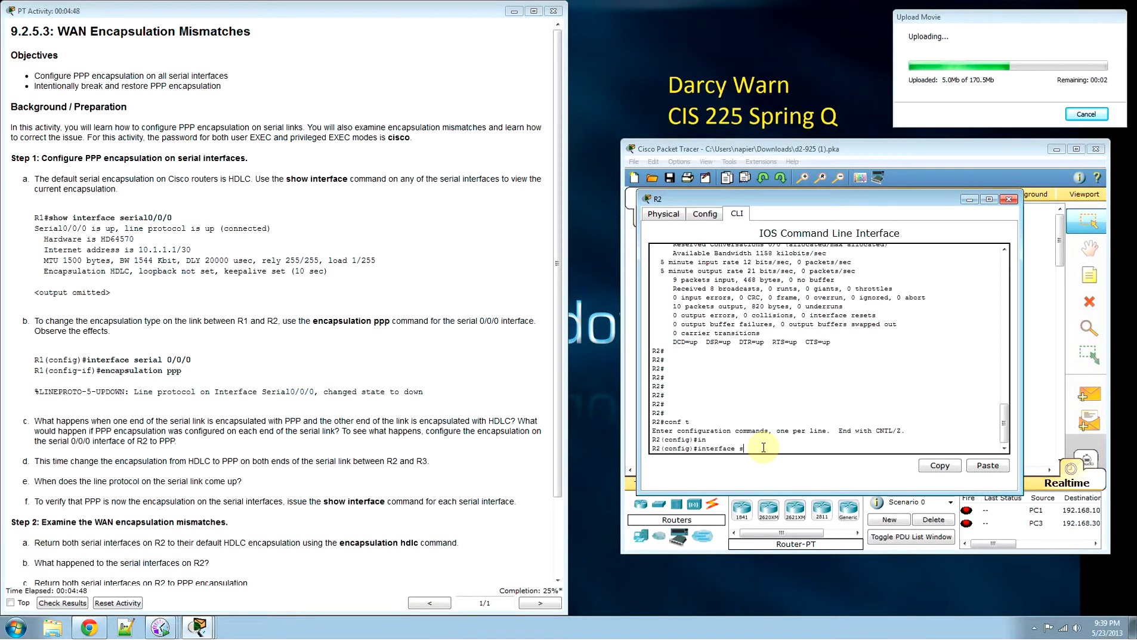
pyautogui.write('erial 0/0/0')
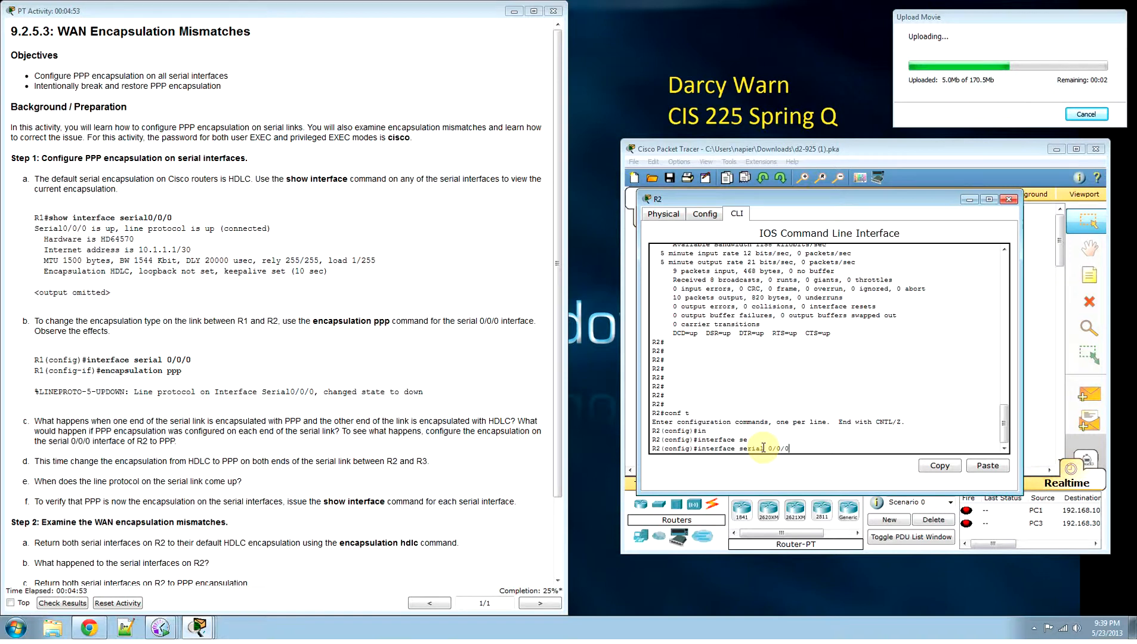
pyautogui.press('Return')
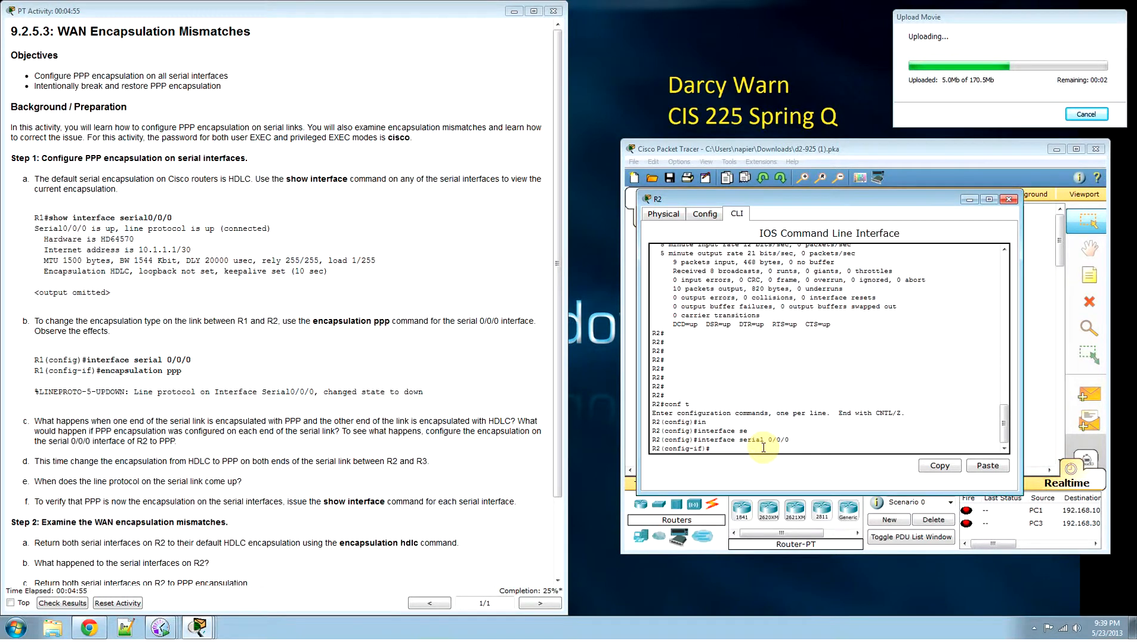
pyautogui.write('enca')
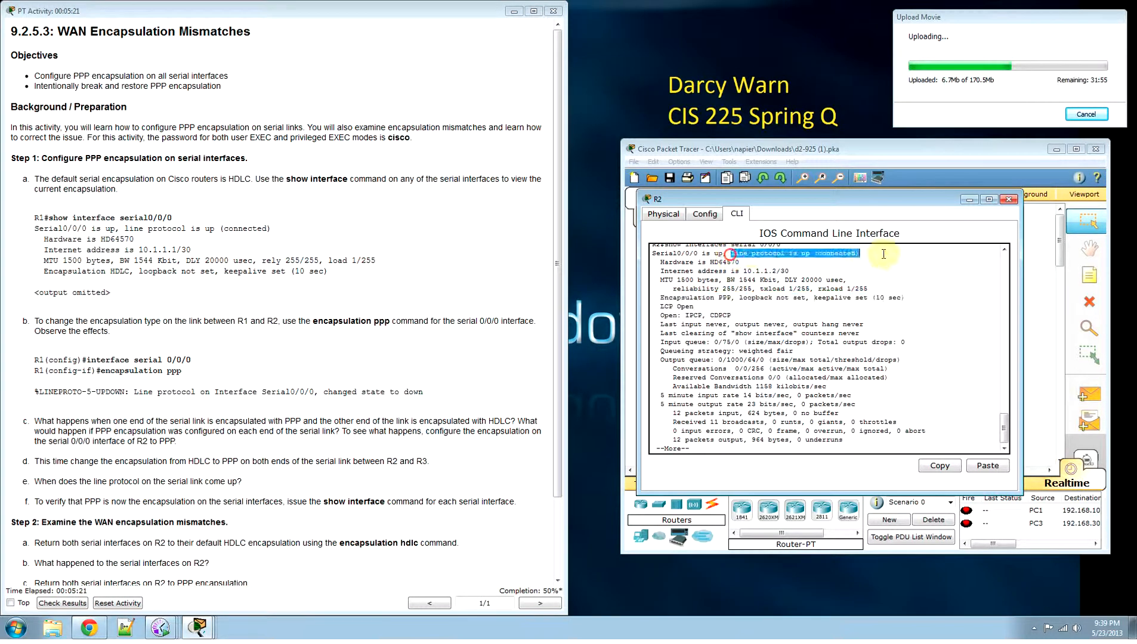
# - Close R2's device window, returning to the network topology
pyautogui.click(1008, 200)
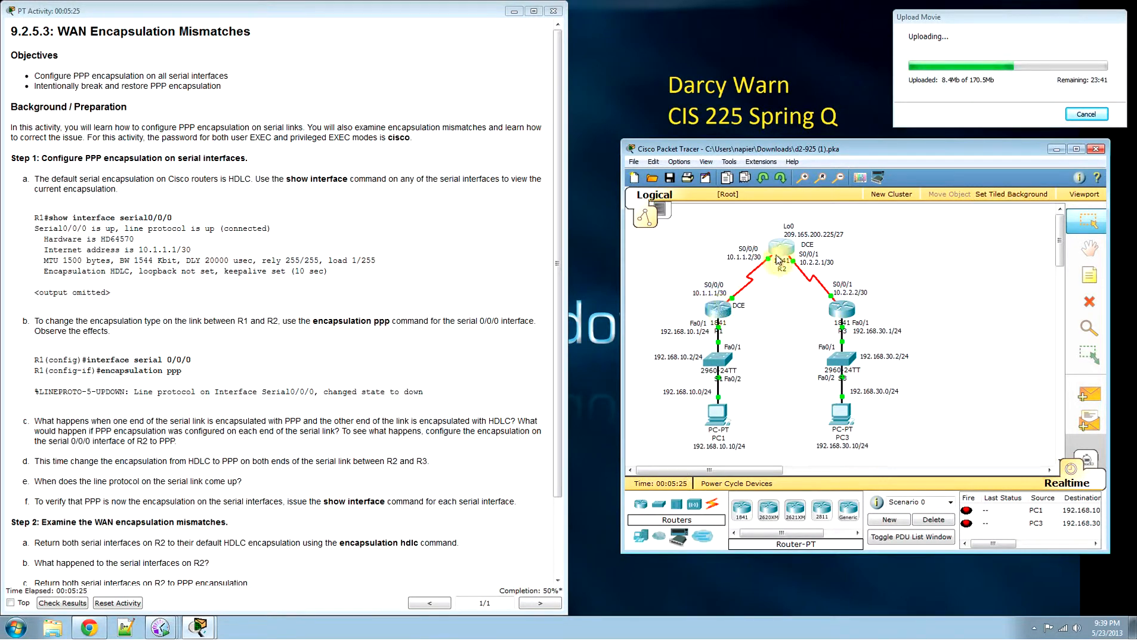
pyautogui.doubleClick(779, 251)
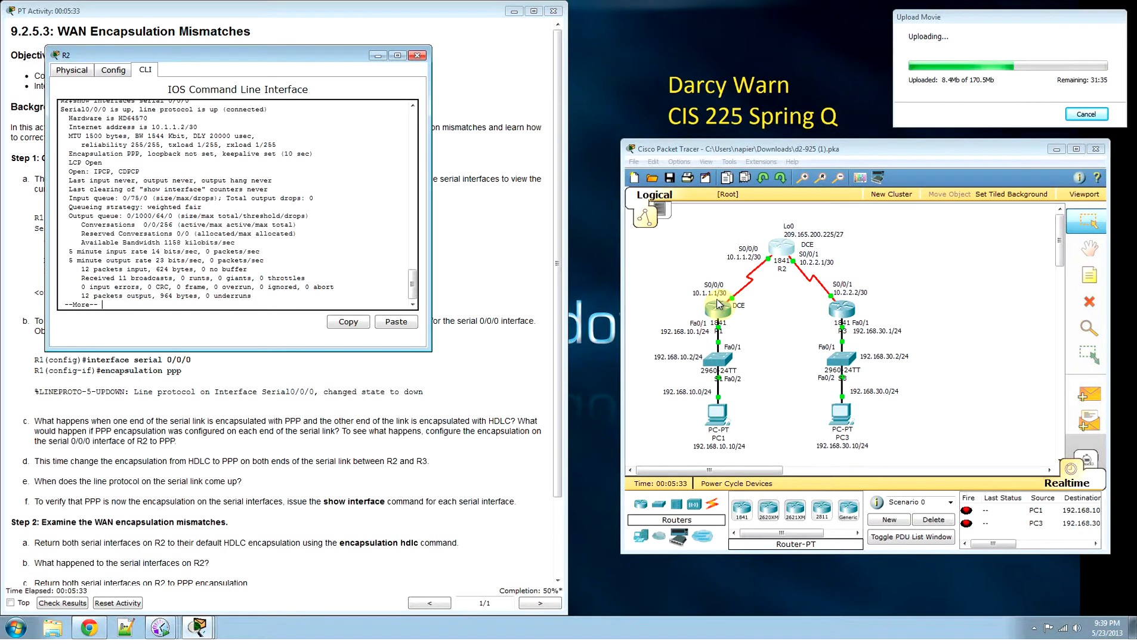
pyautogui.click(416, 55)
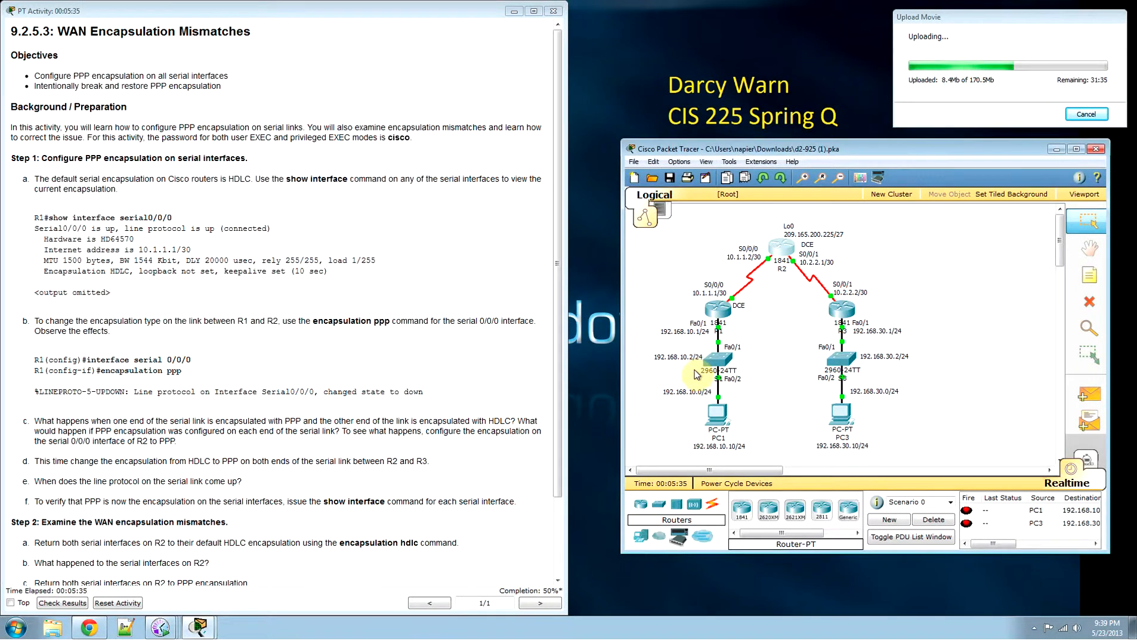